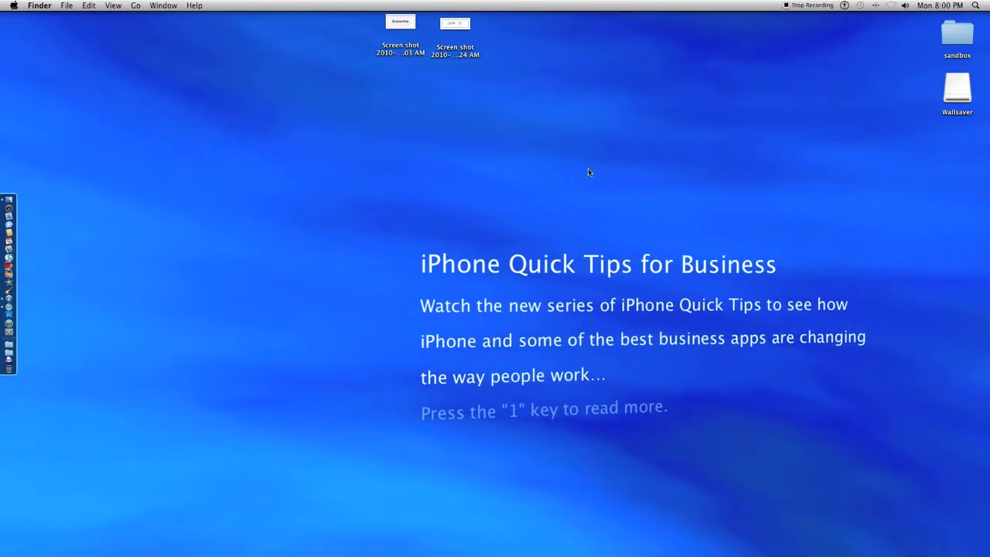
click(940, 7)
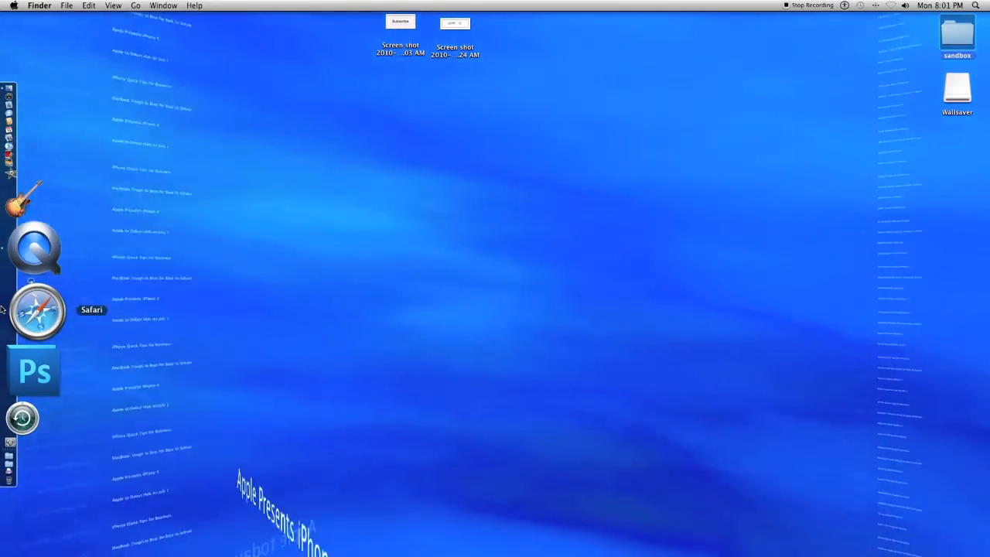
click(37, 309)
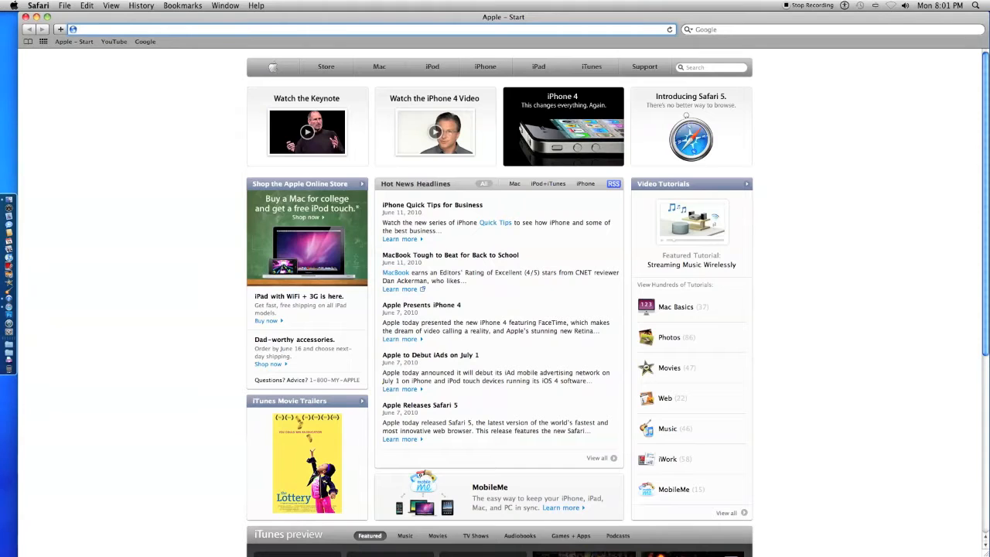
text(http://www.nwwnetwork.net/software.php?app=wallsaver)
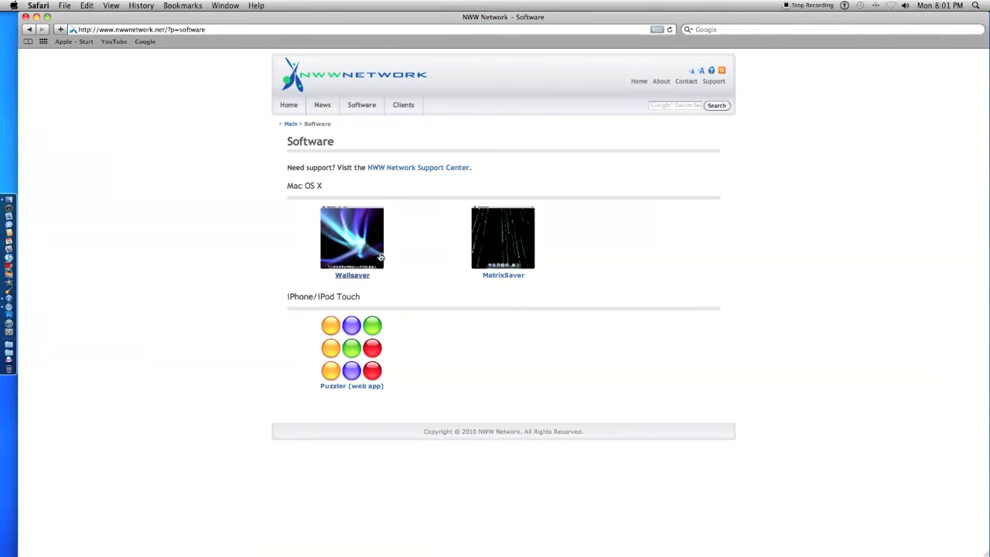
mouse_move(354, 238)
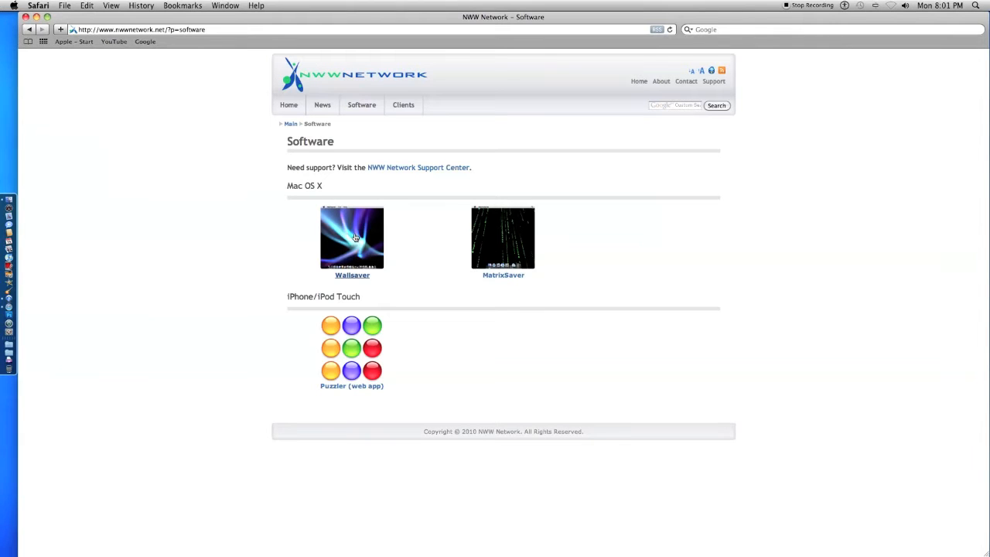
Step: Download the Wallsaver disk image so its installer window opens
click(353, 238)
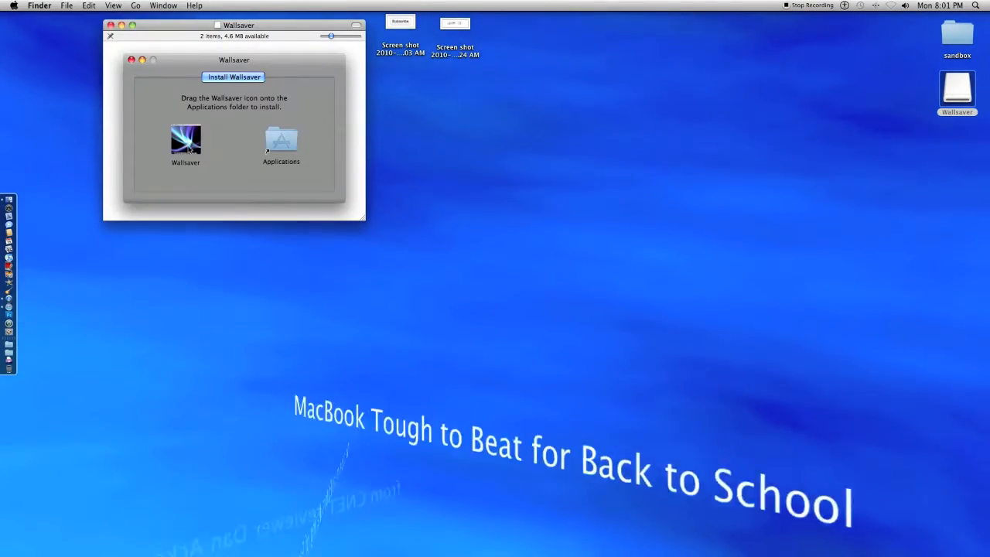
Step: Launch Wallsaver from the mounted installer disk image
click(185, 143)
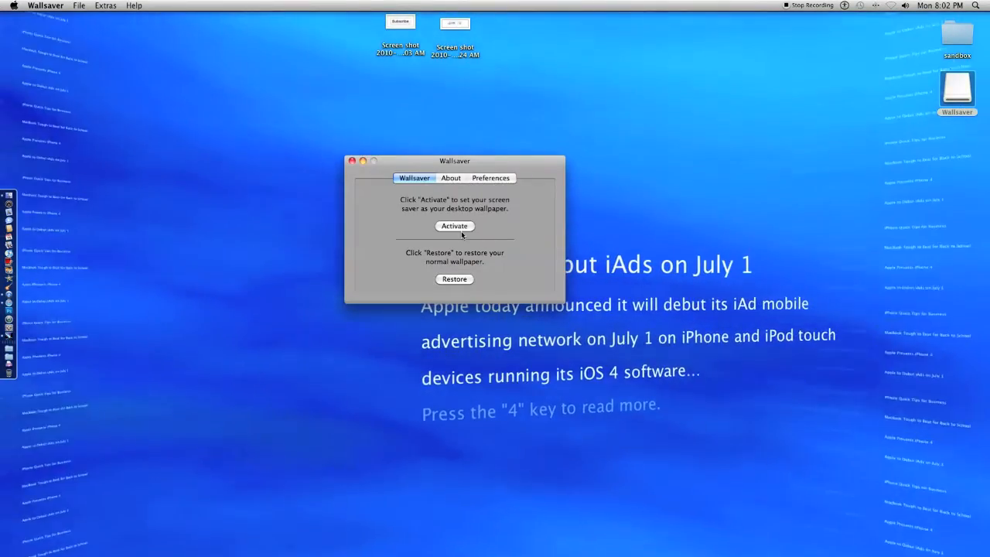
Step: Choose Cosmos in Preferences and activate it as the desktop wallpaper
click(491, 178)
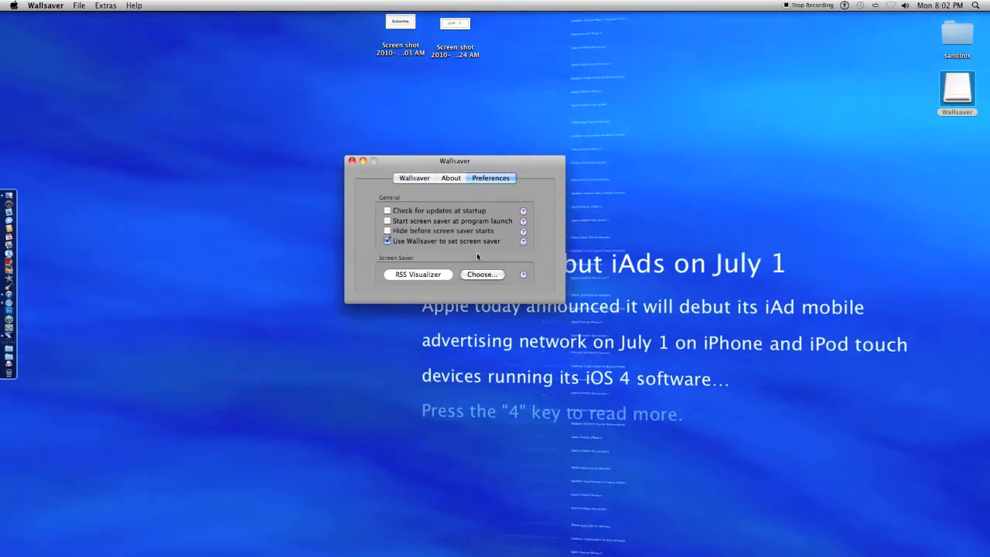
click(482, 274)
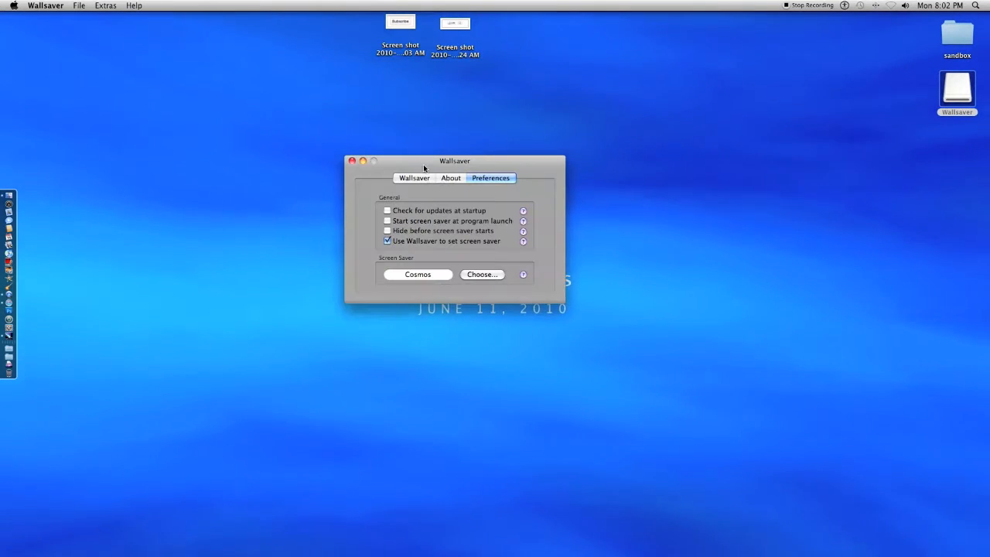
click(415, 178)
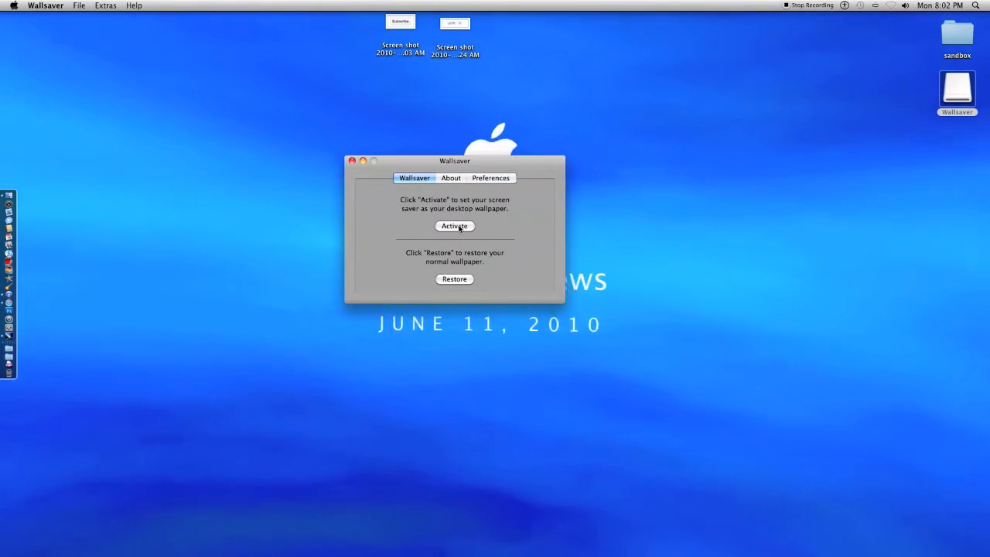
click(455, 225)
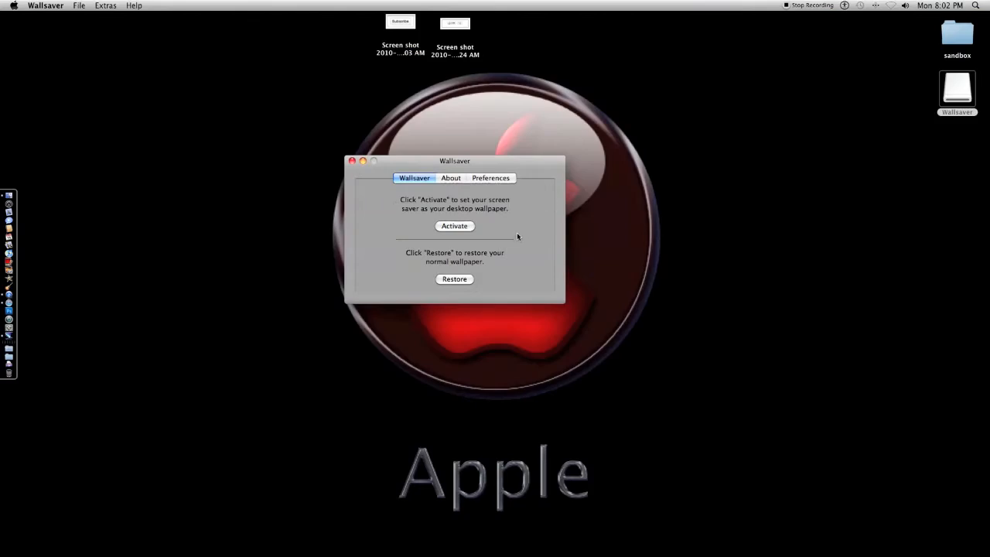
click(455, 226)
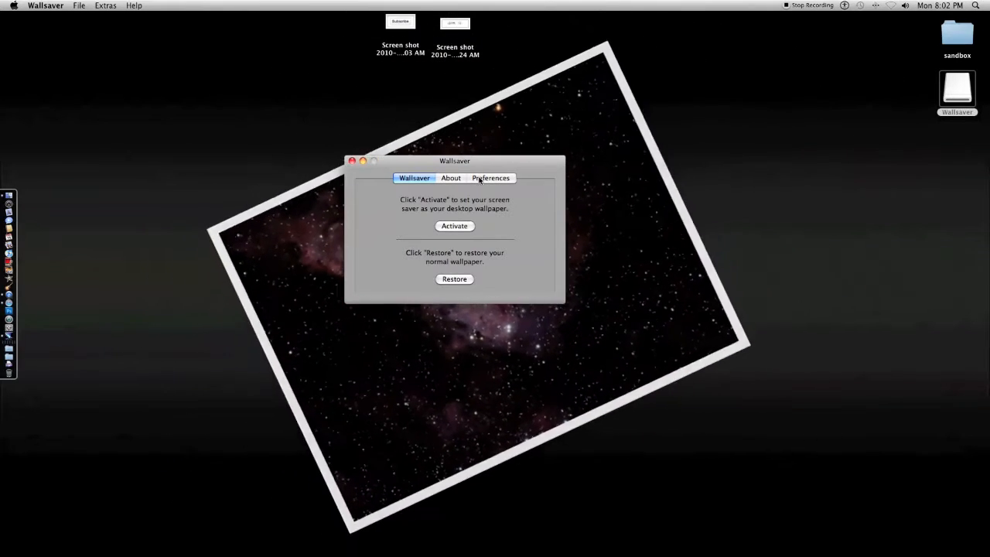
click(491, 178)
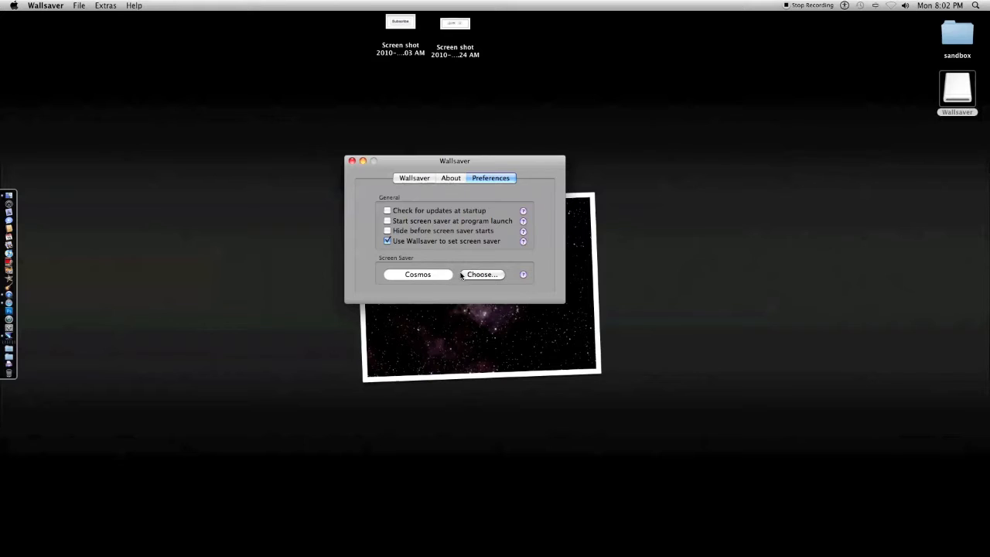
Step: Cancel the screen saver chooser and restore the normal desktop wallpaper
drag(454, 160, 324, 383)
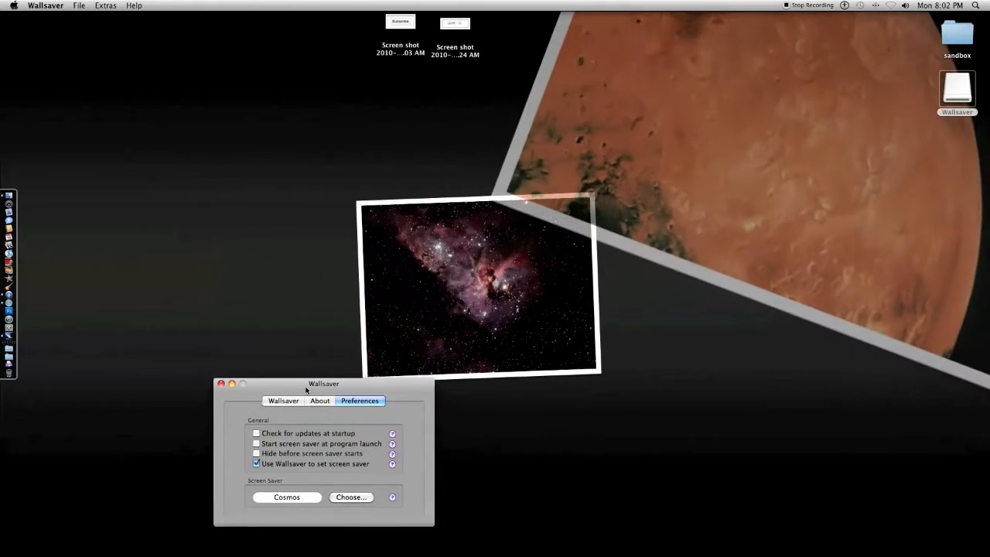
click(349, 496)
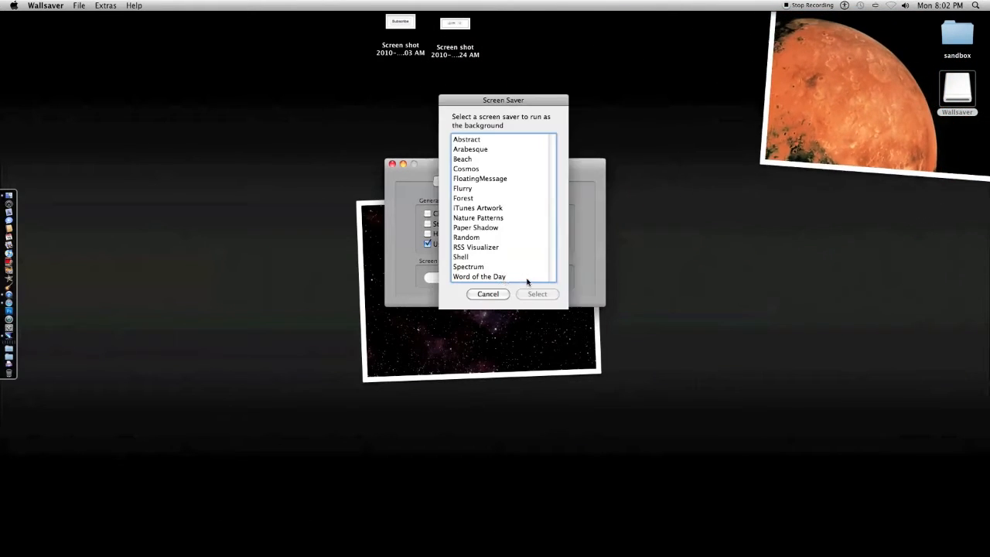
click(476, 227)
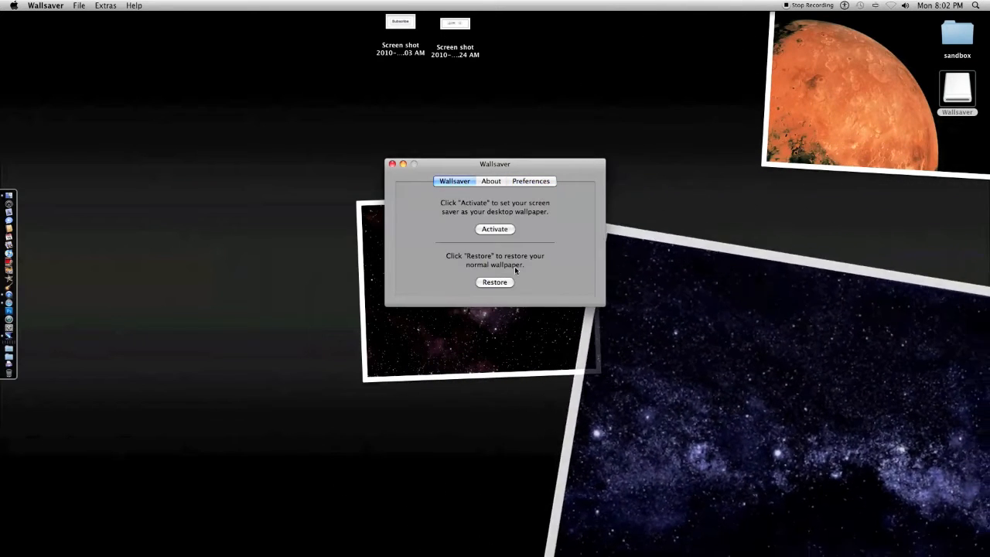
click(495, 229)
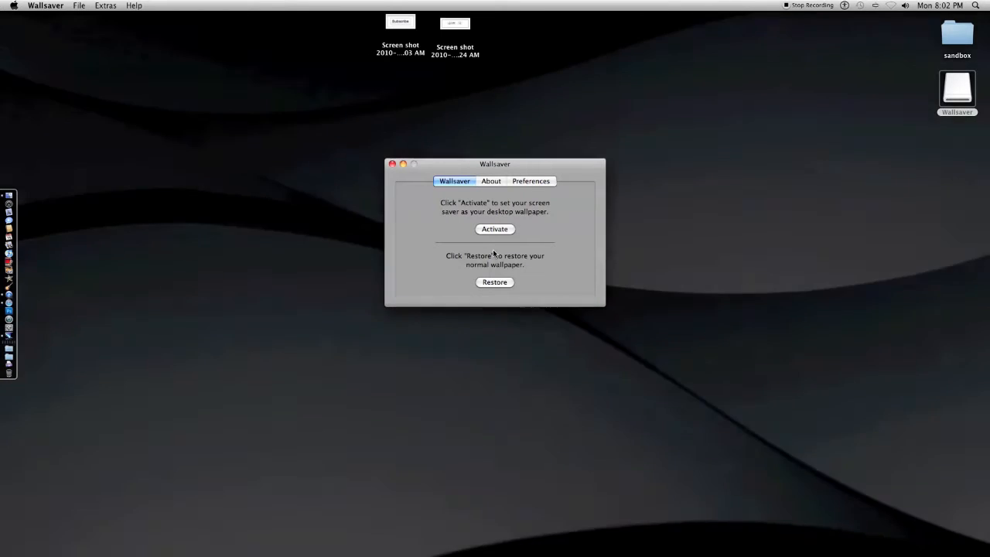
Step: Select RSS Visualizer from the screen saver list and run it as the wallpaper
click(530, 179)
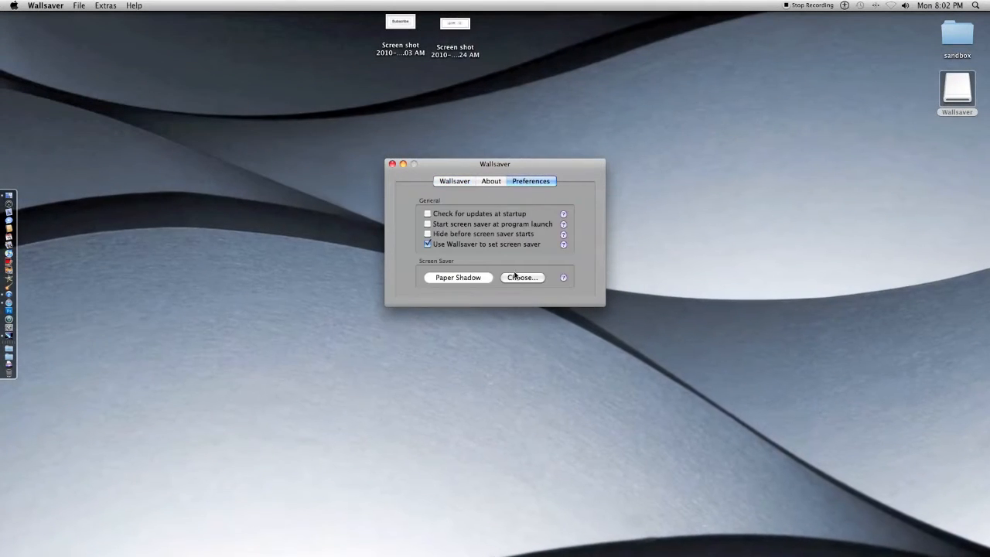
click(521, 277)
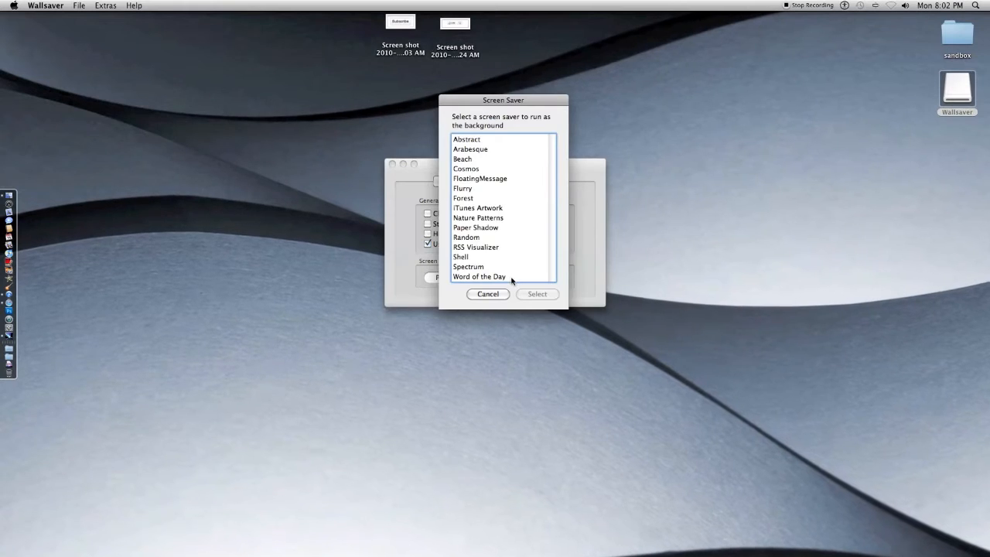
click(476, 248)
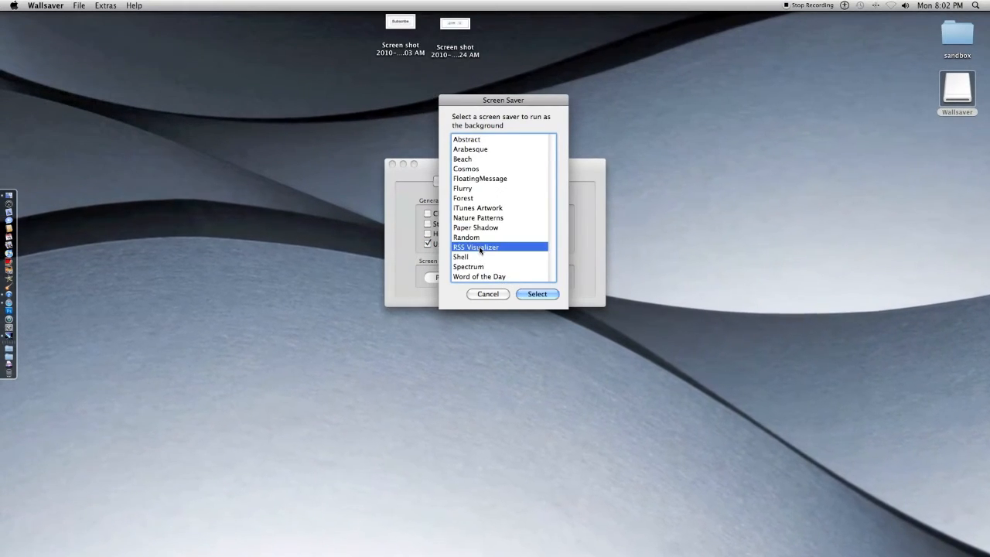
click(536, 294)
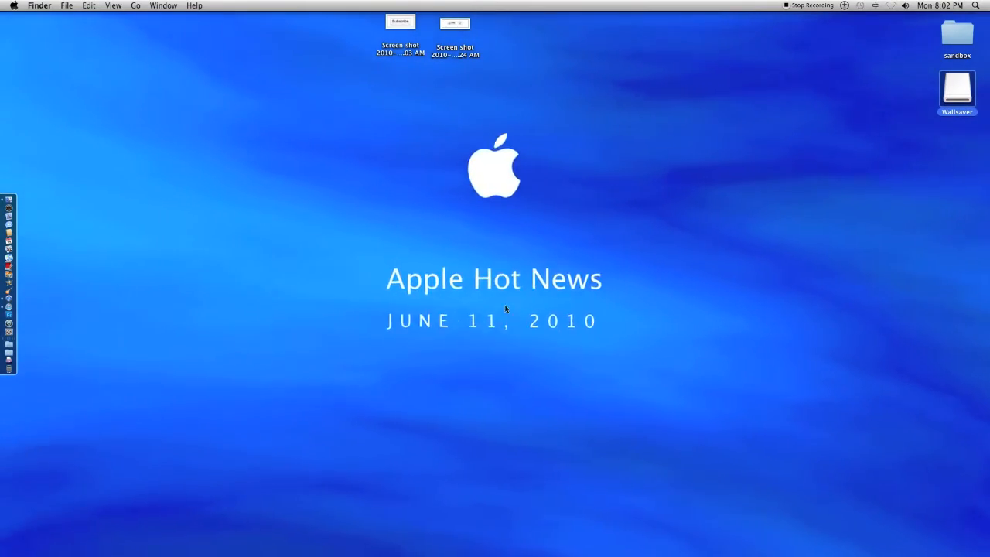
click(940, 6)
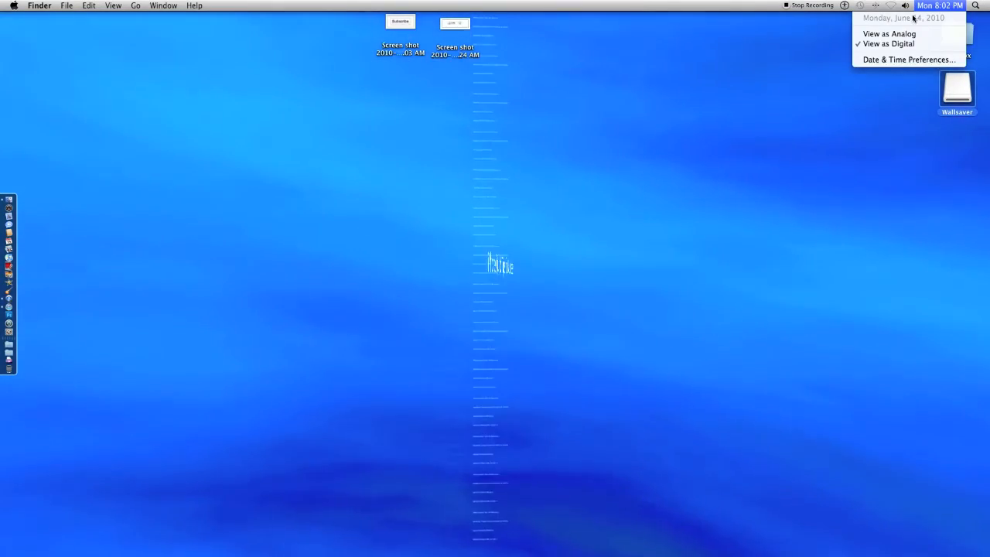